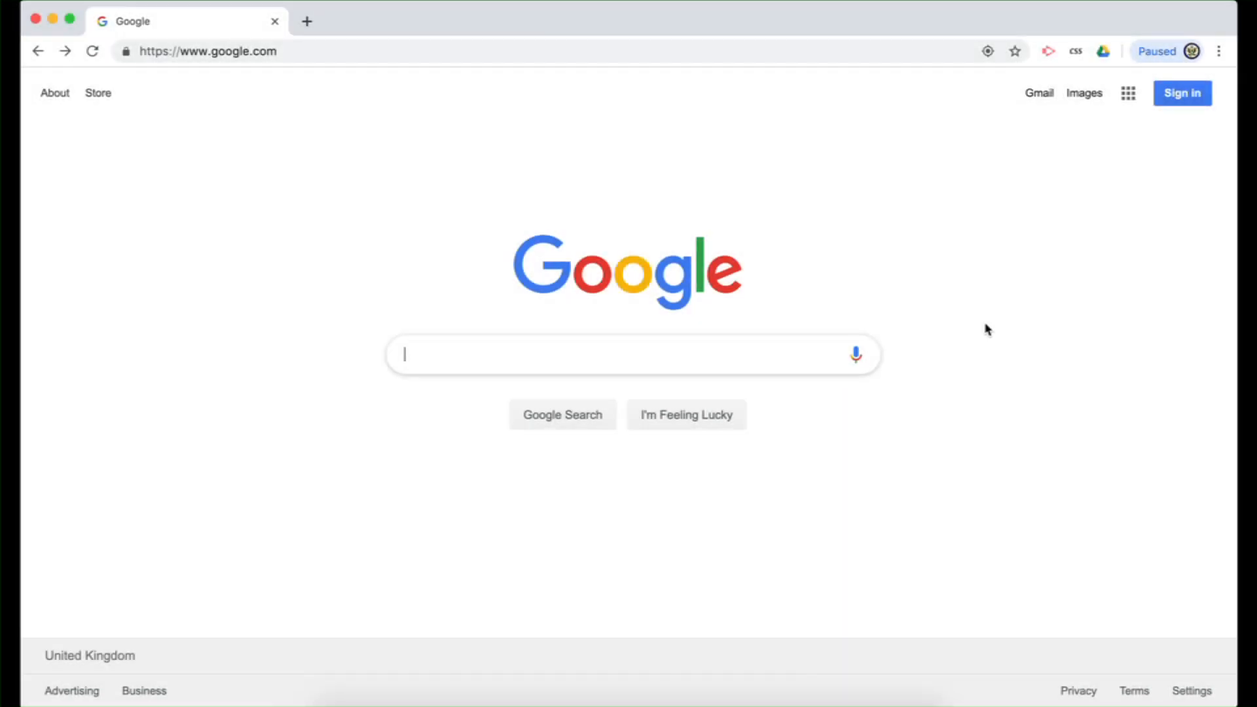
mouse_move(1038, 275)
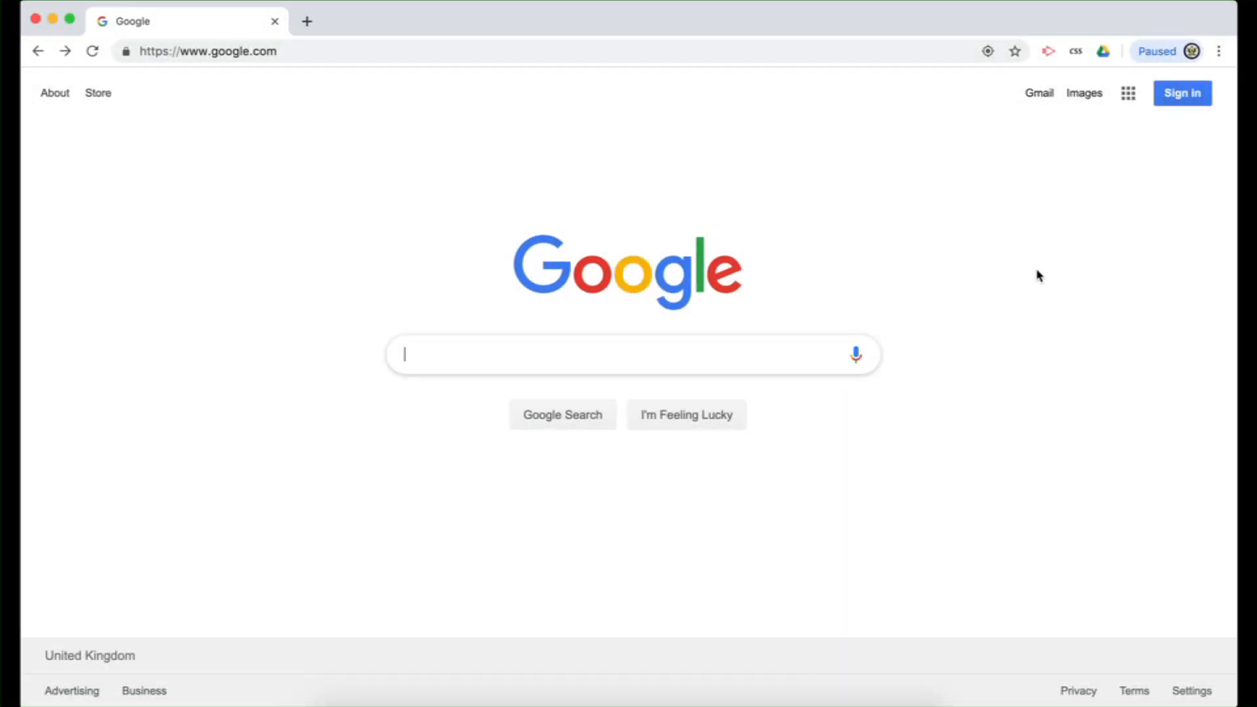
mouse_move(1181, 93)
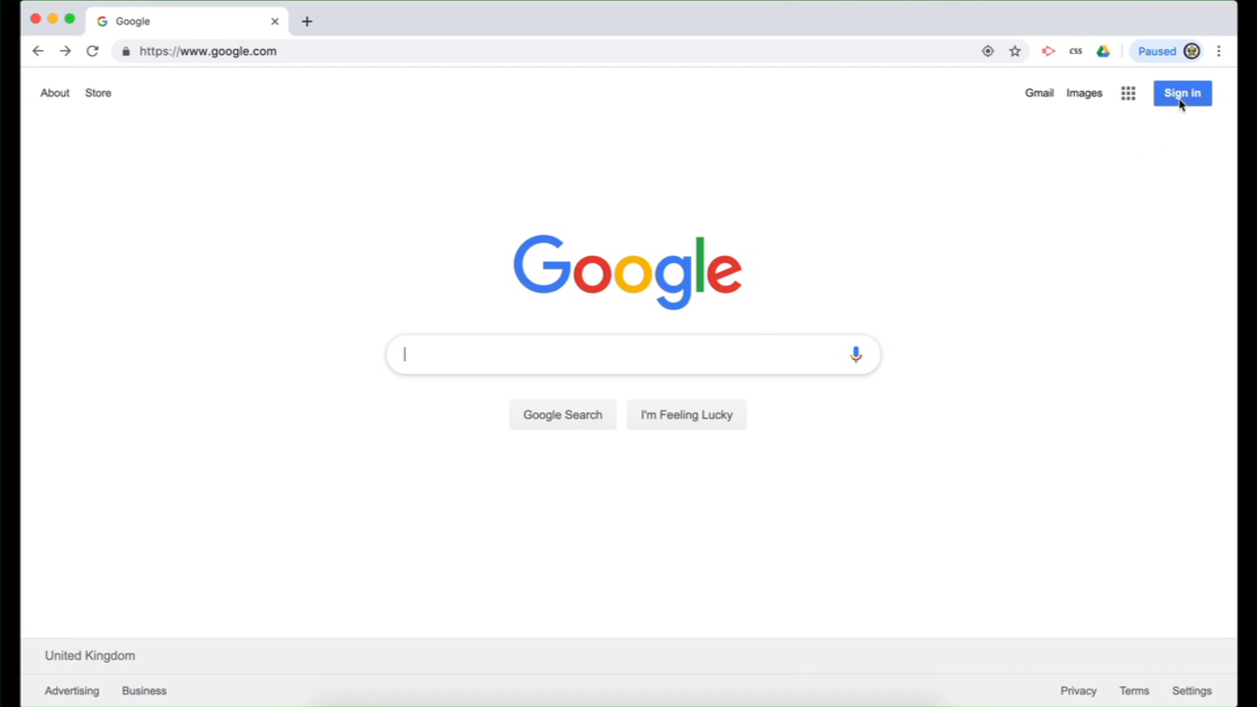
mouse_move(1181, 93)
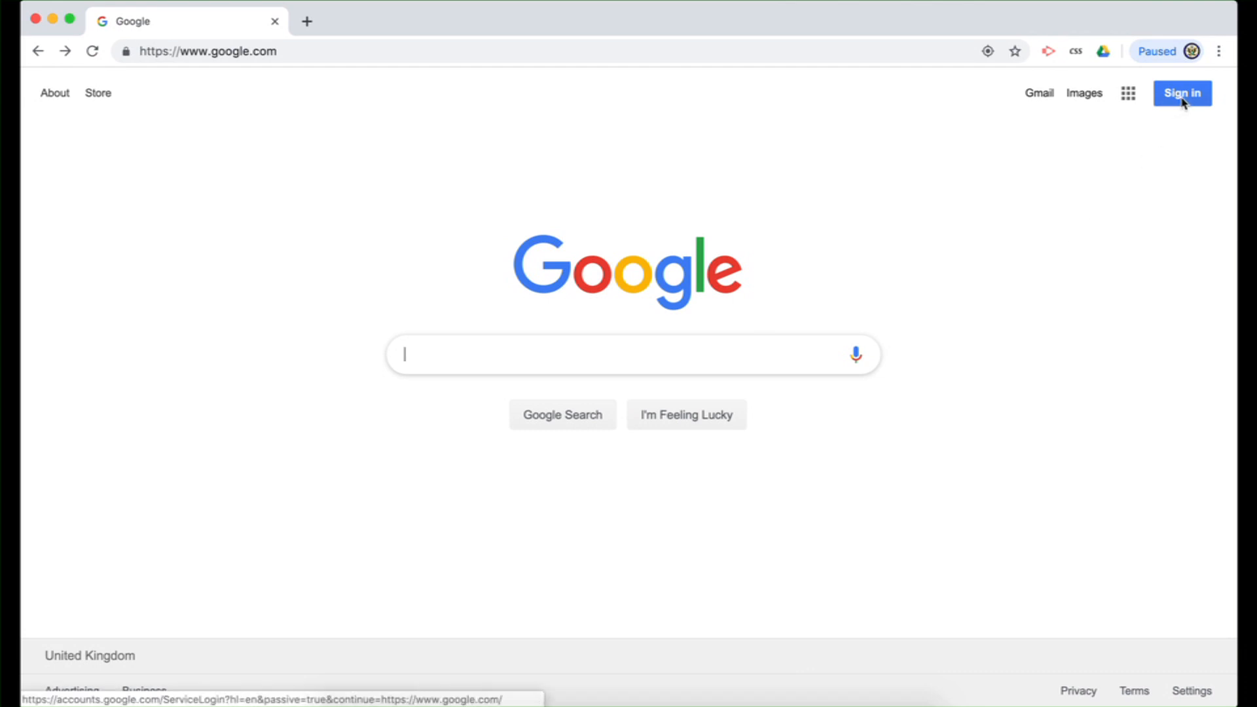
- Sign in to the first Google account with its saved password from the homepage
click(1181, 93)
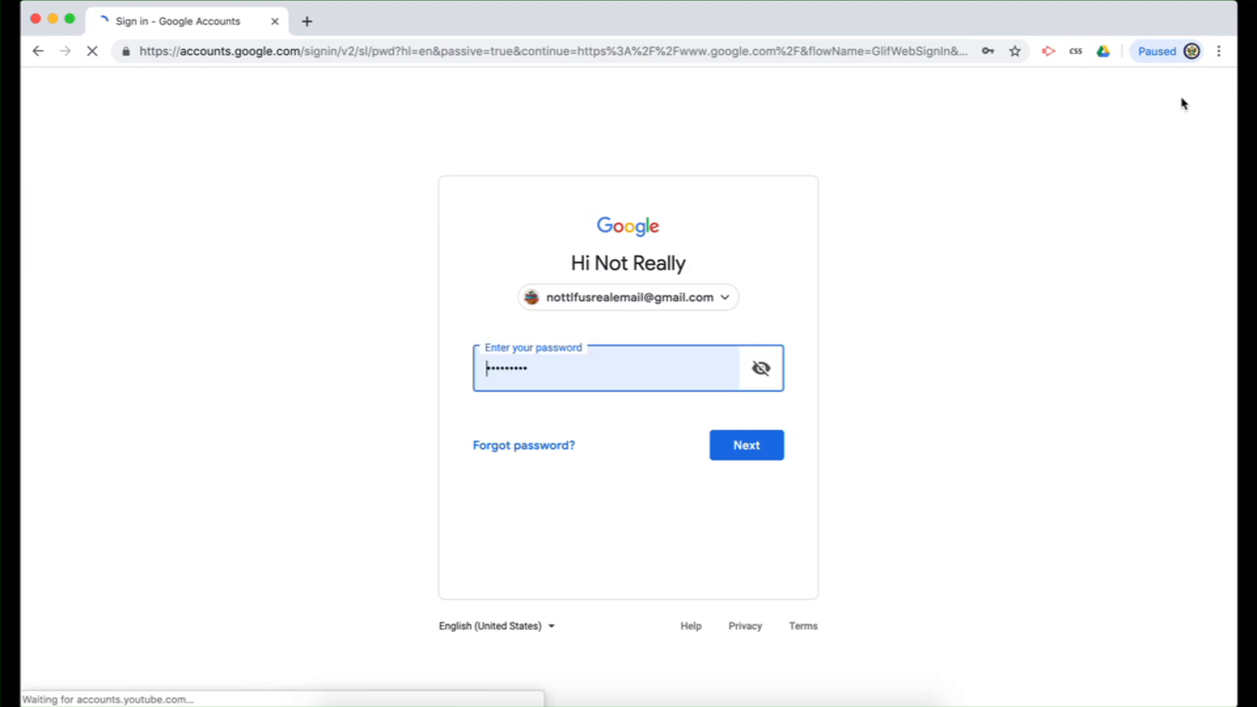
click(744, 445)
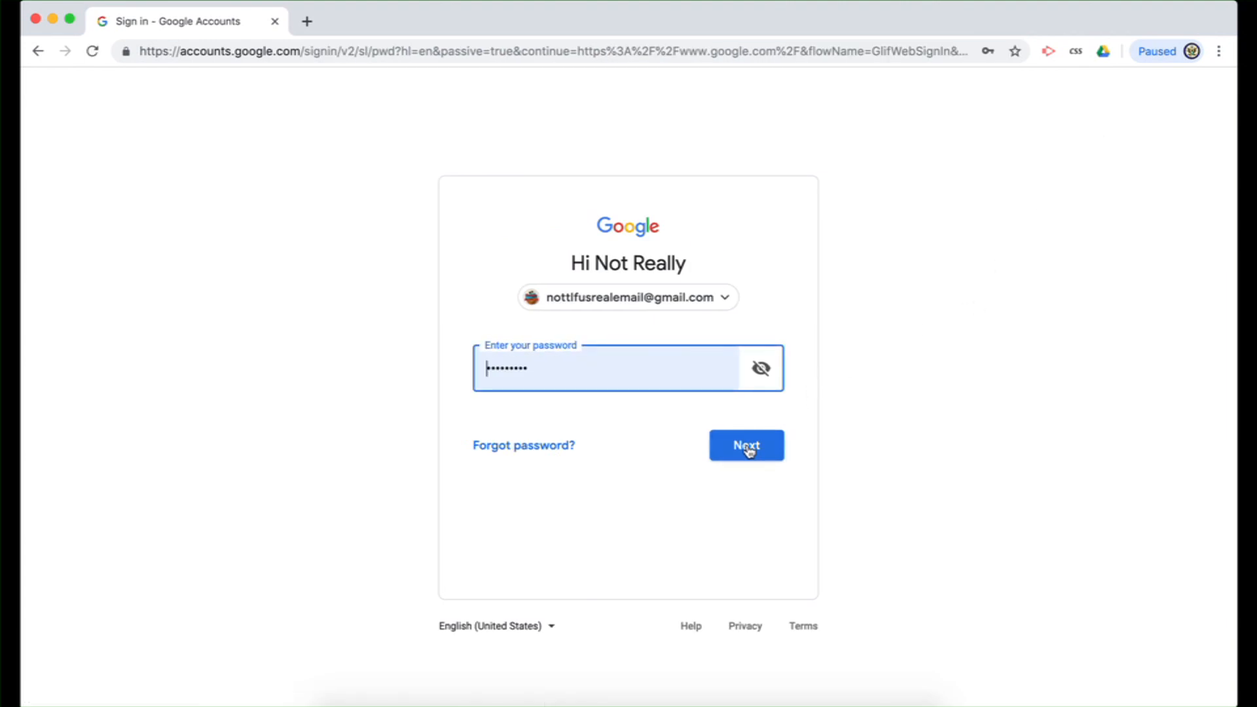
click(745, 445)
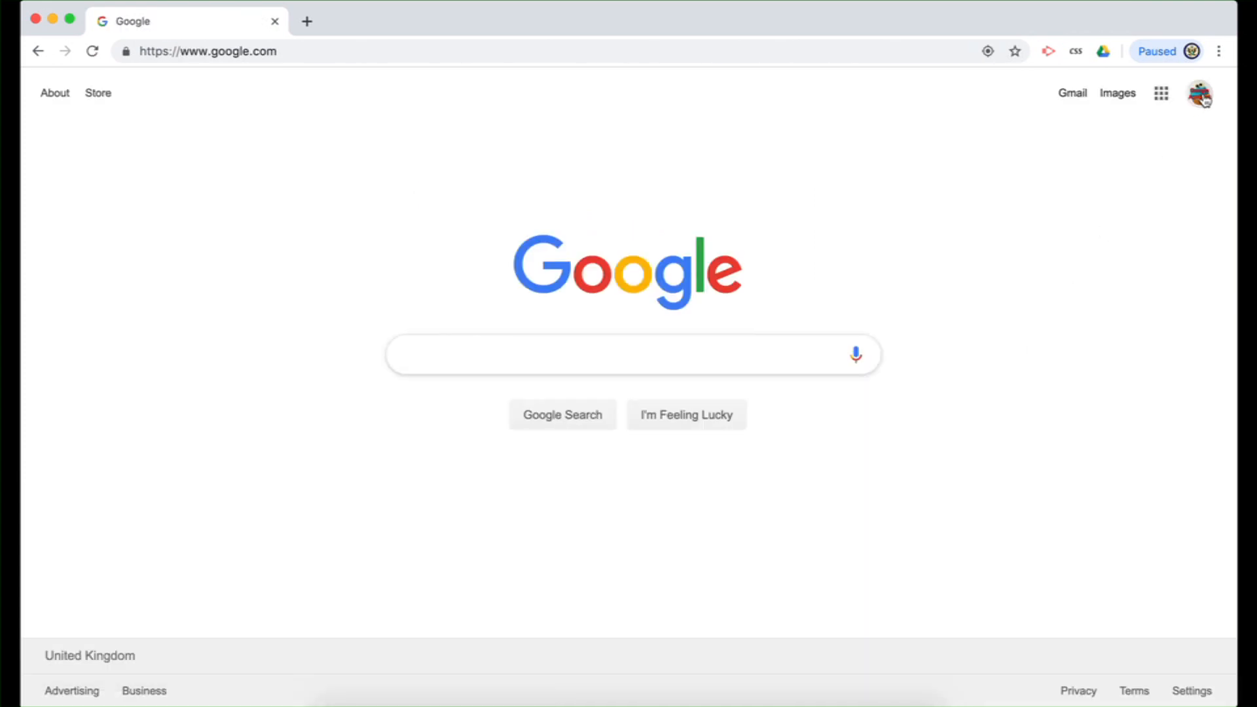
mouse_move(1199, 94)
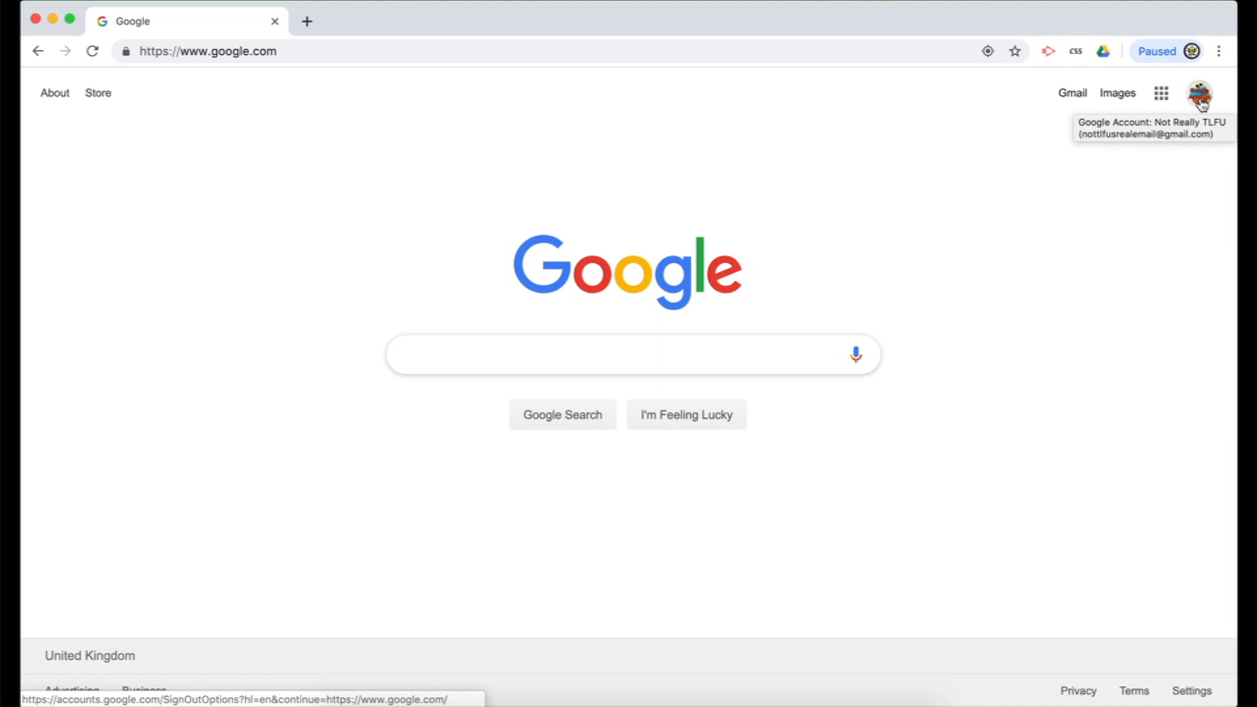
- Add the second Google account via Add account, entering its email and password
click(1197, 93)
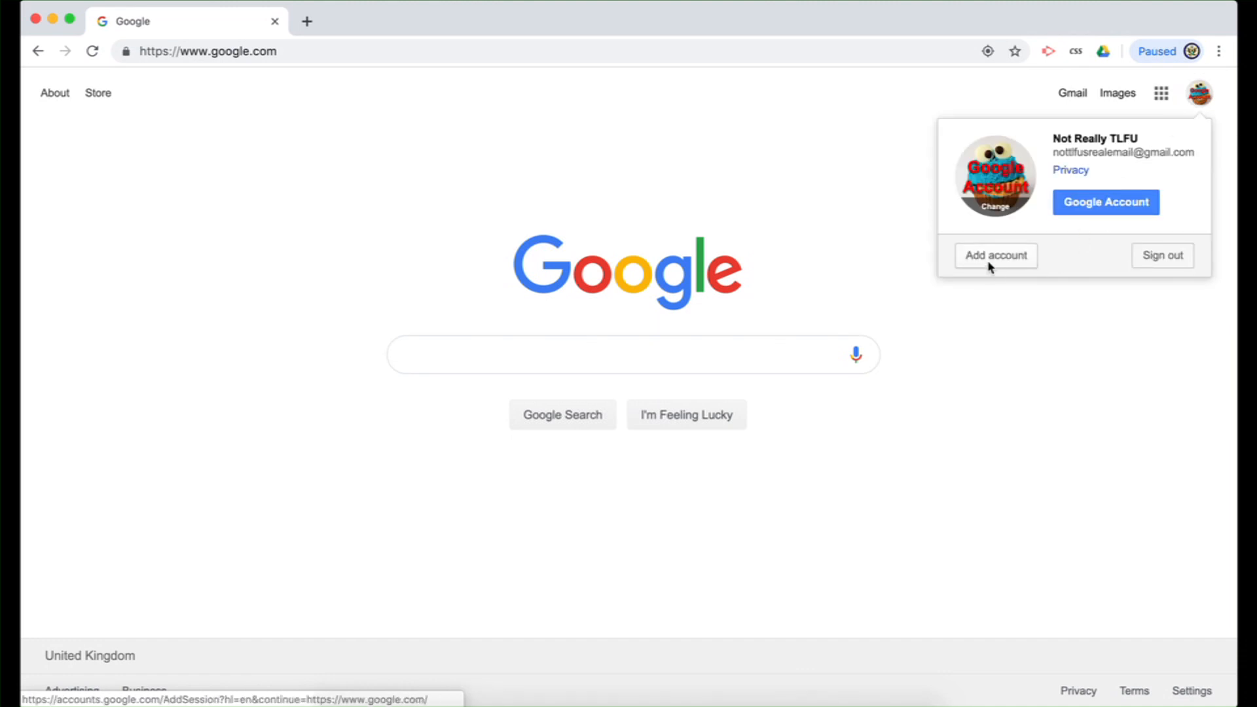
click(994, 255)
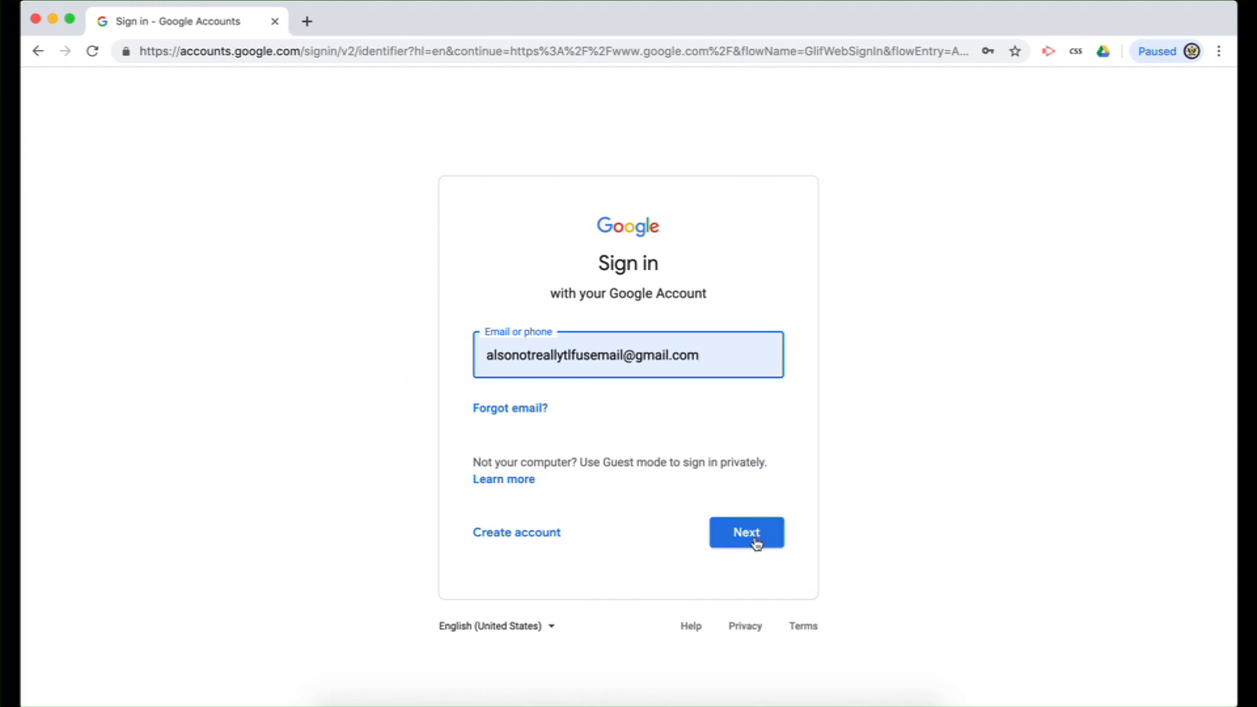
click(745, 532)
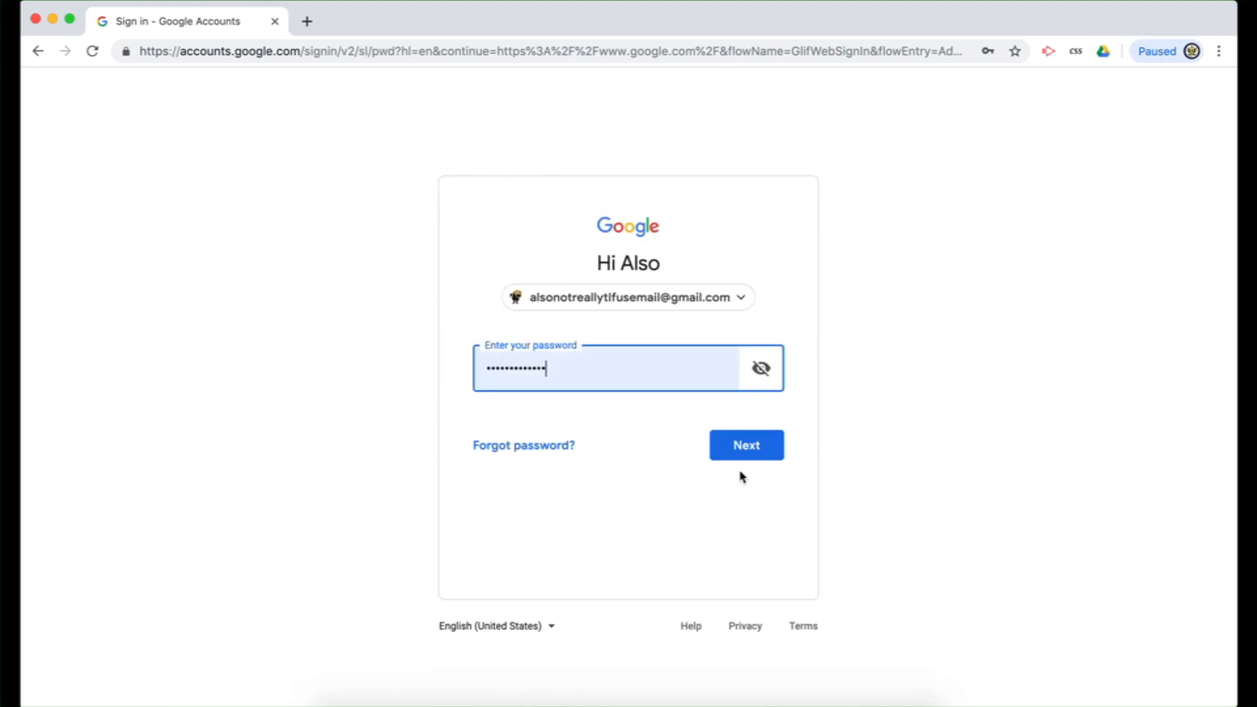
click(745, 445)
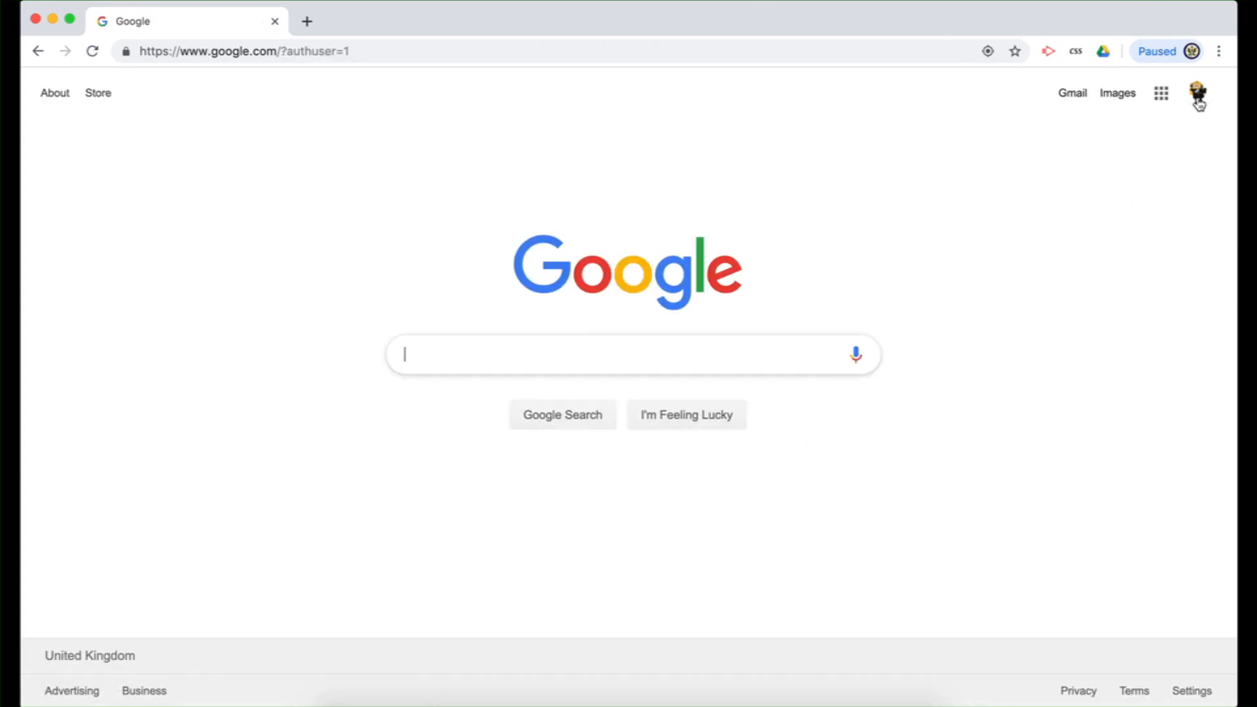
mouse_move(1196, 95)
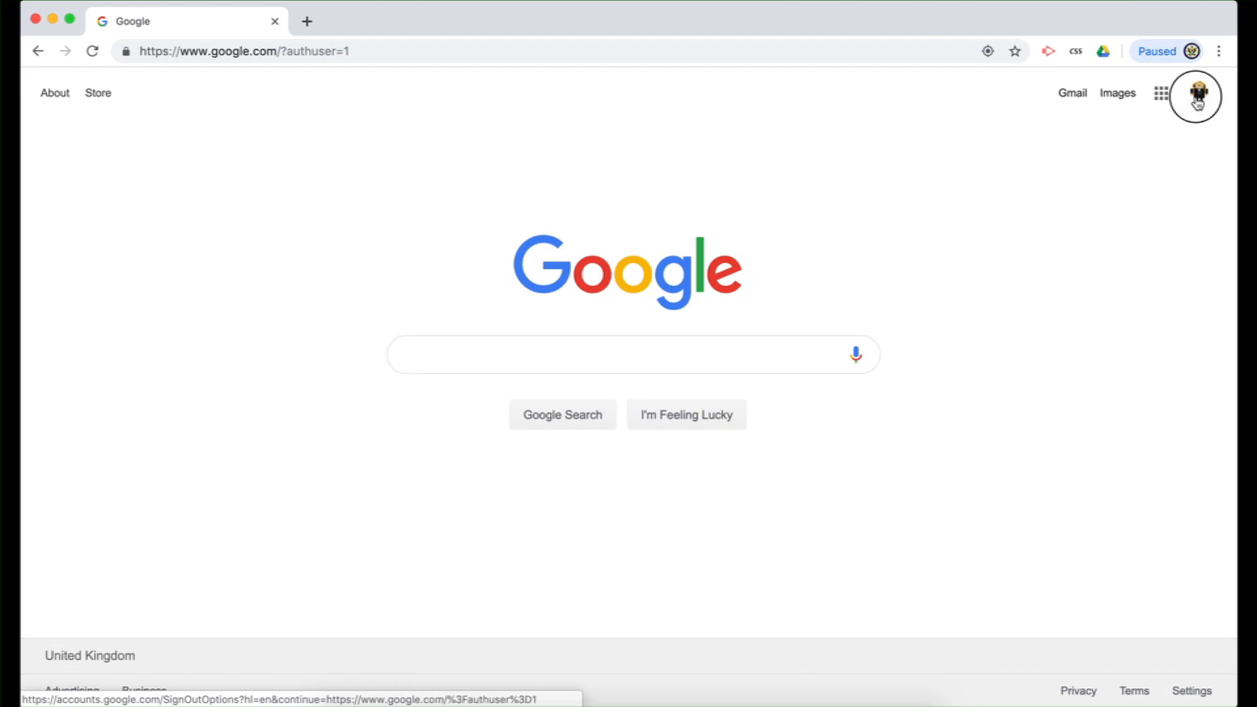
- Show the account menu with the second account active and the first marked default
click(1195, 96)
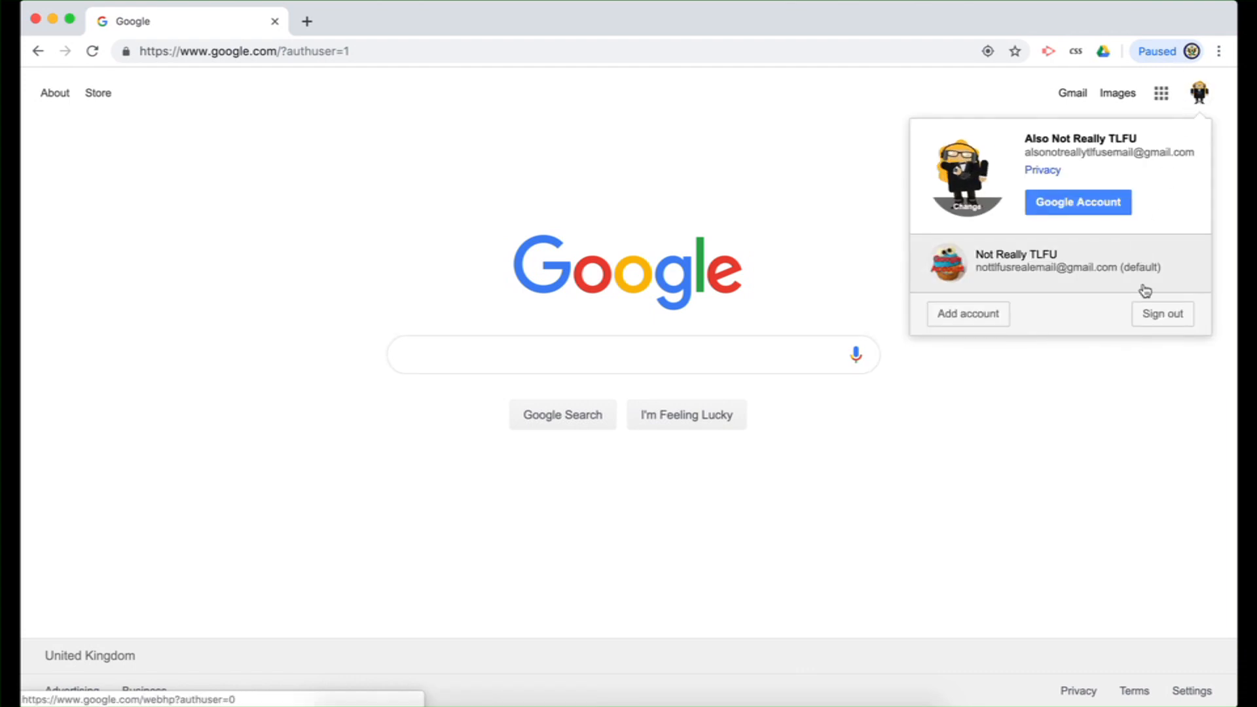
mouse_move(1138, 270)
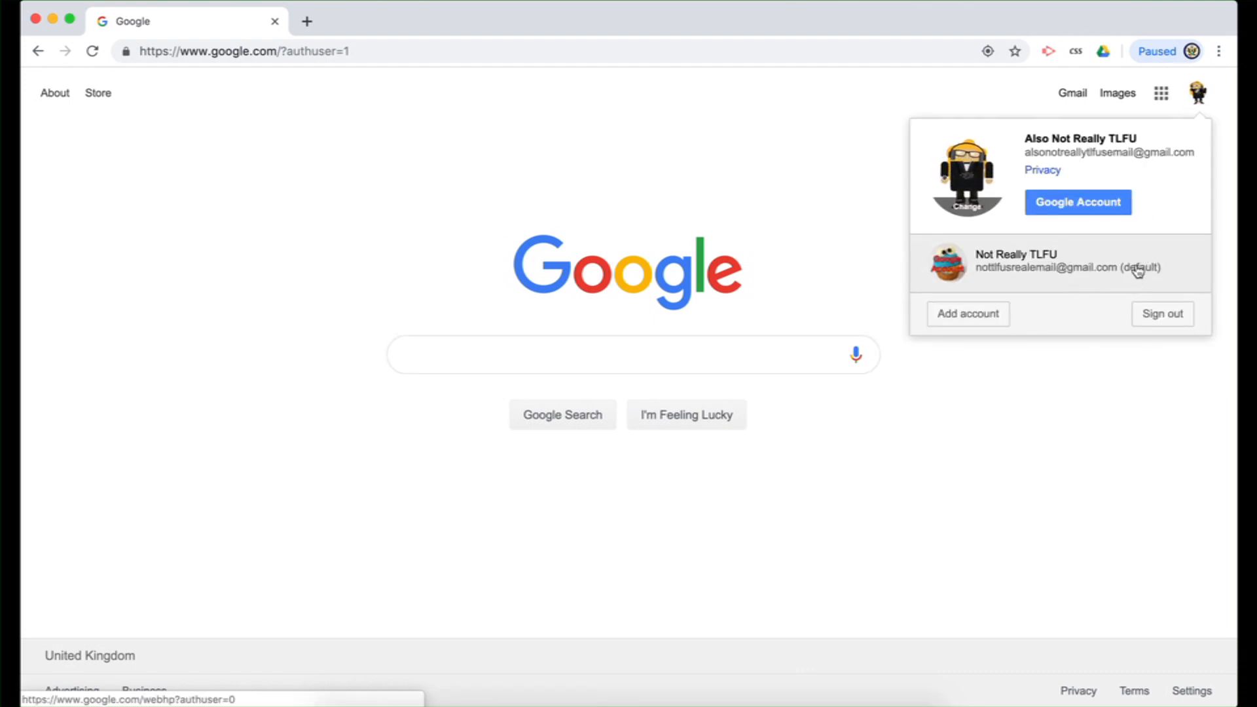
mouse_move(1151, 290)
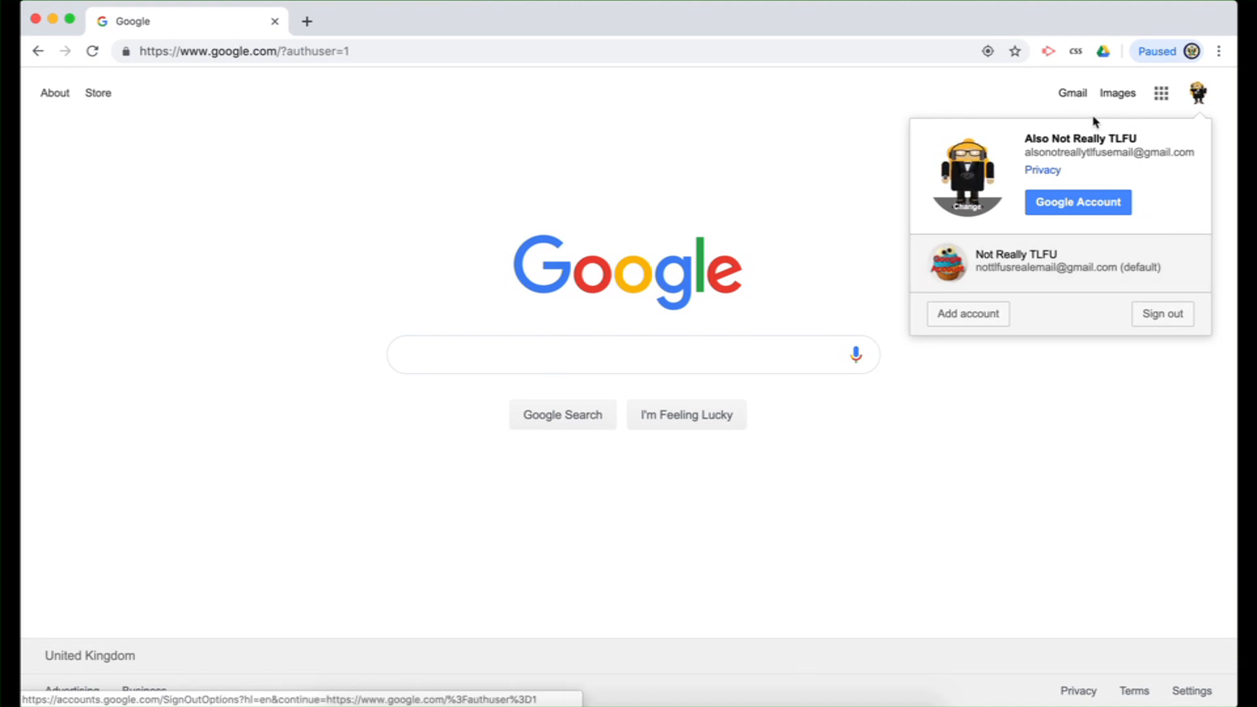
mouse_move(1122, 175)
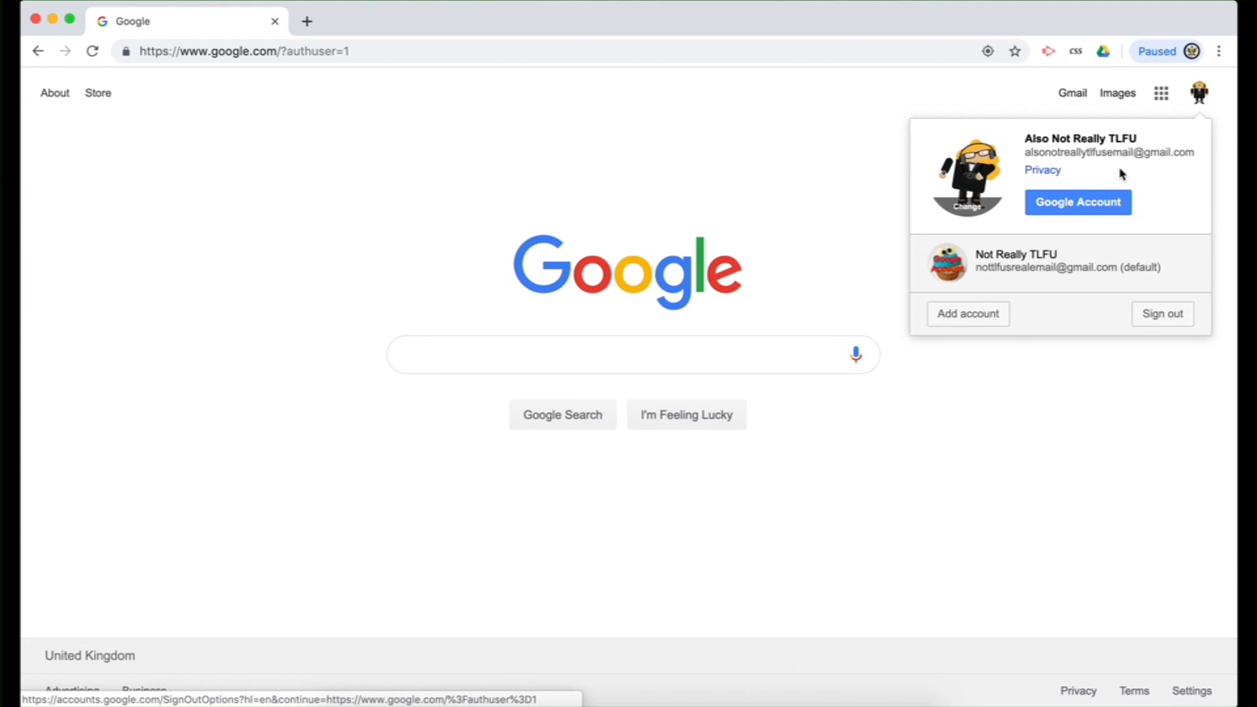
mouse_move(1112, 169)
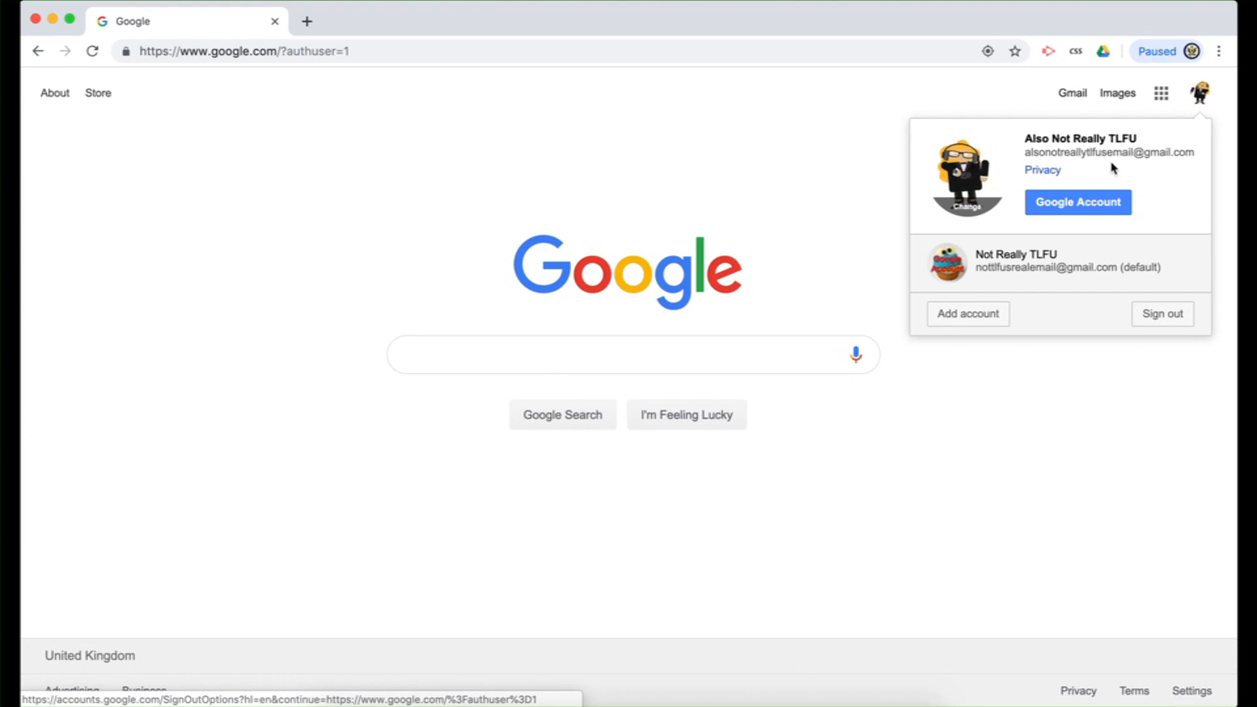
mouse_move(1094, 261)
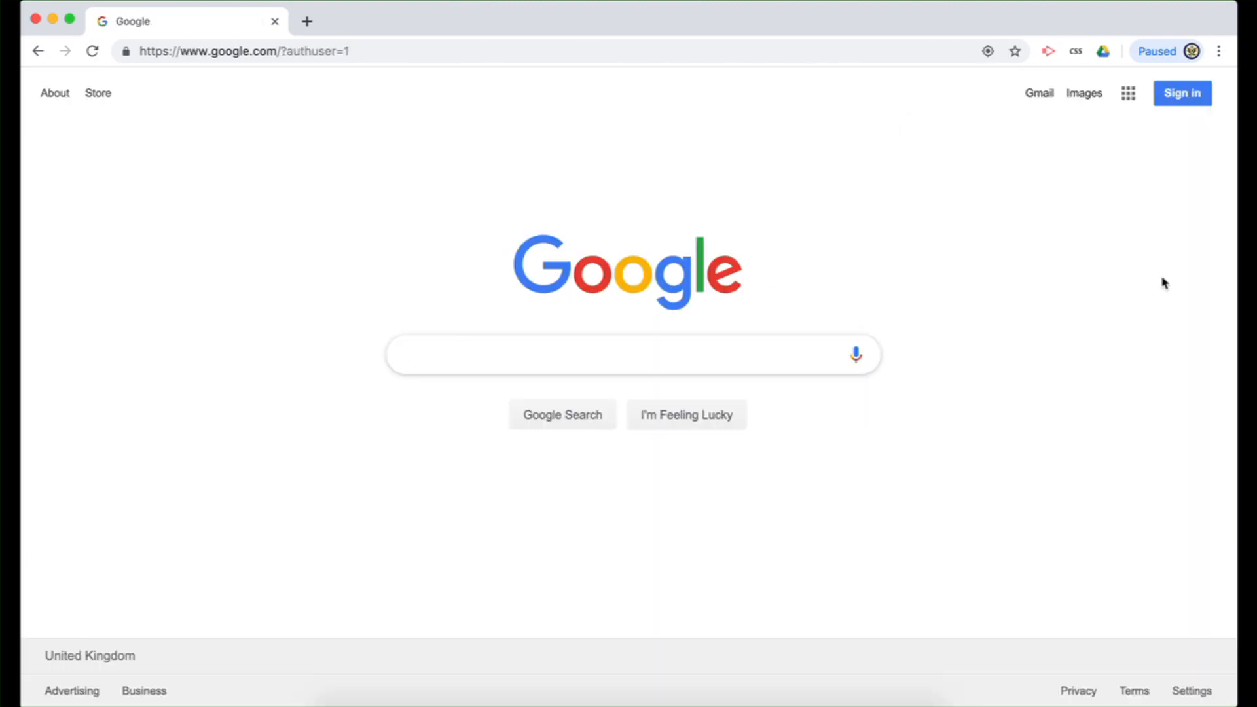
- Sign back in as the second account from Choose an account with its password
click(1181, 91)
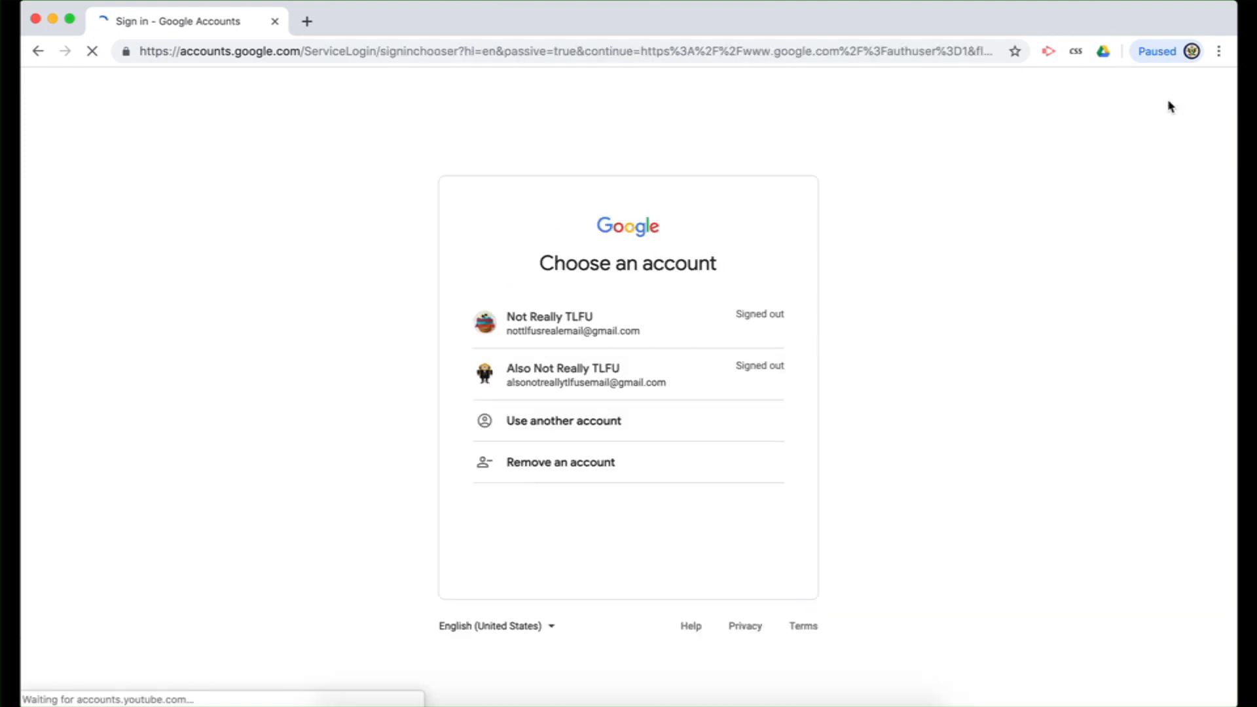
click(587, 374)
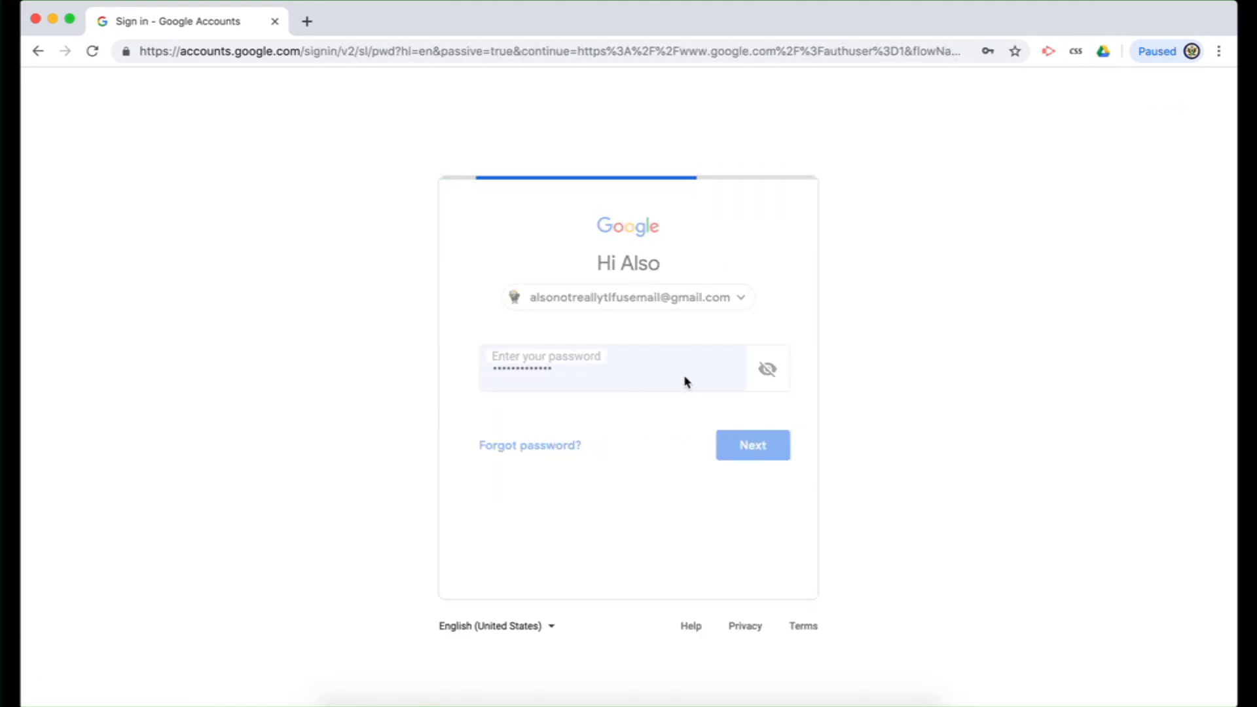
click(752, 445)
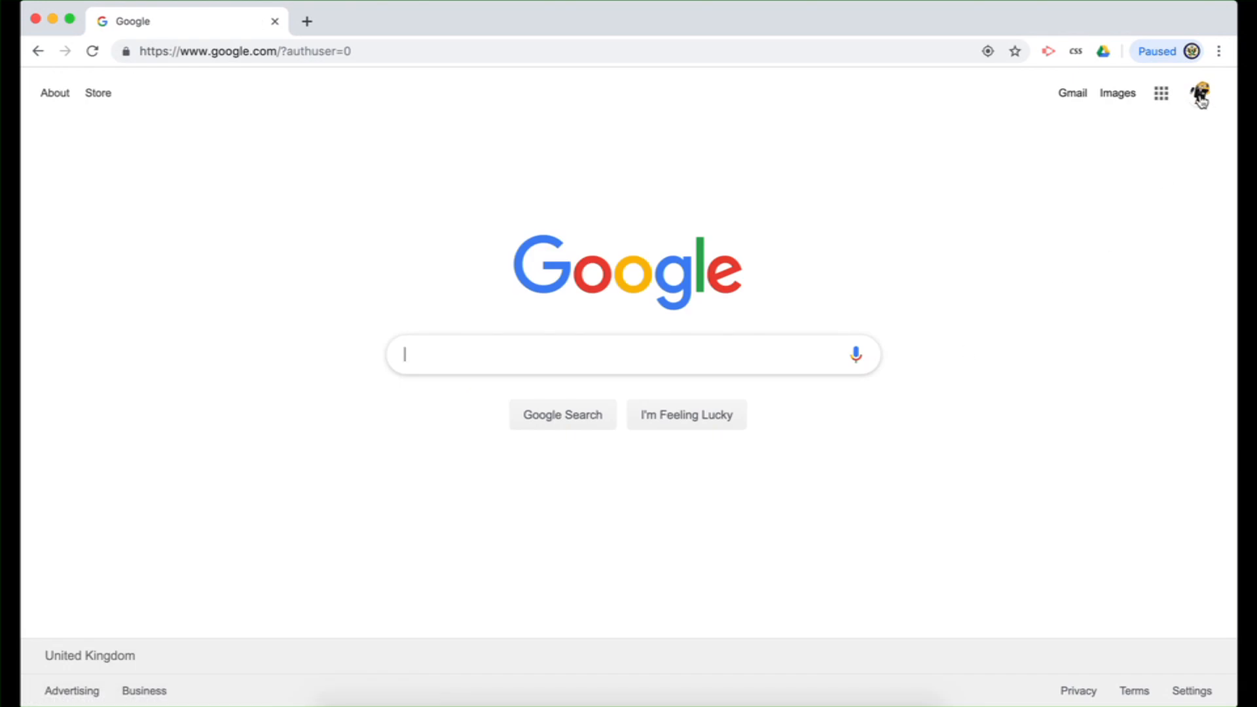
- Sign the first account back in from its row in the account menu with its password
click(1198, 93)
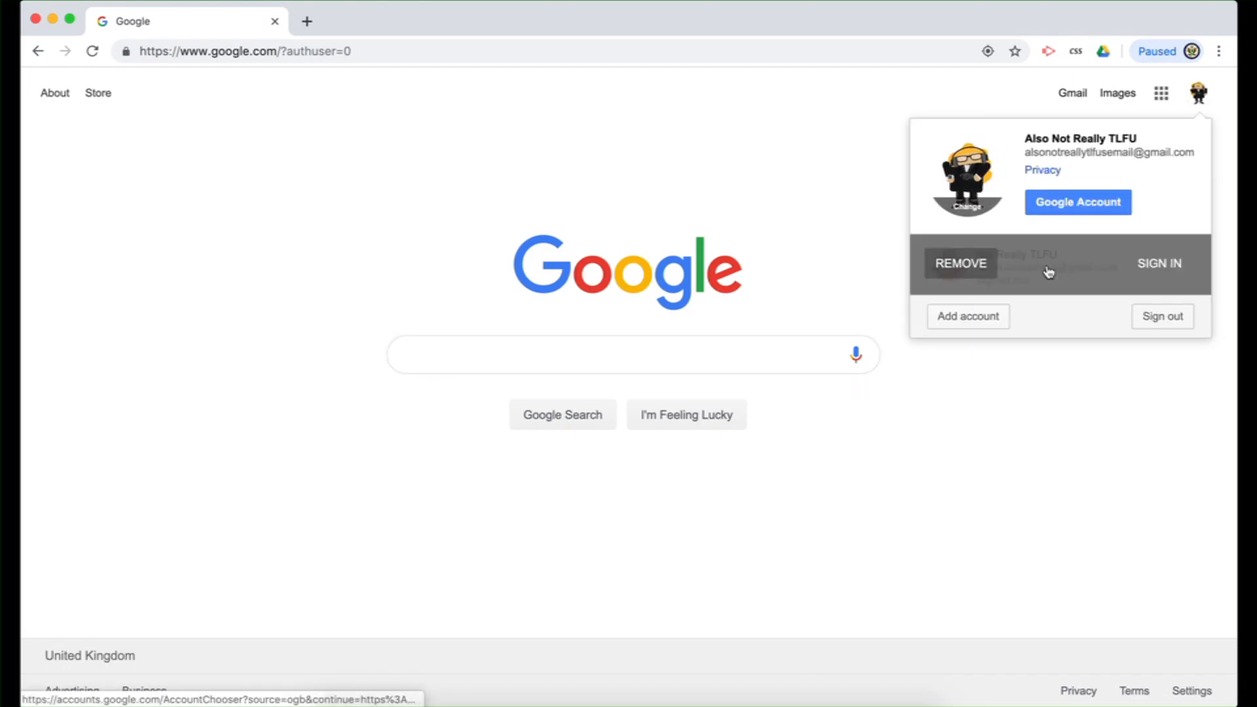
click(1157, 263)
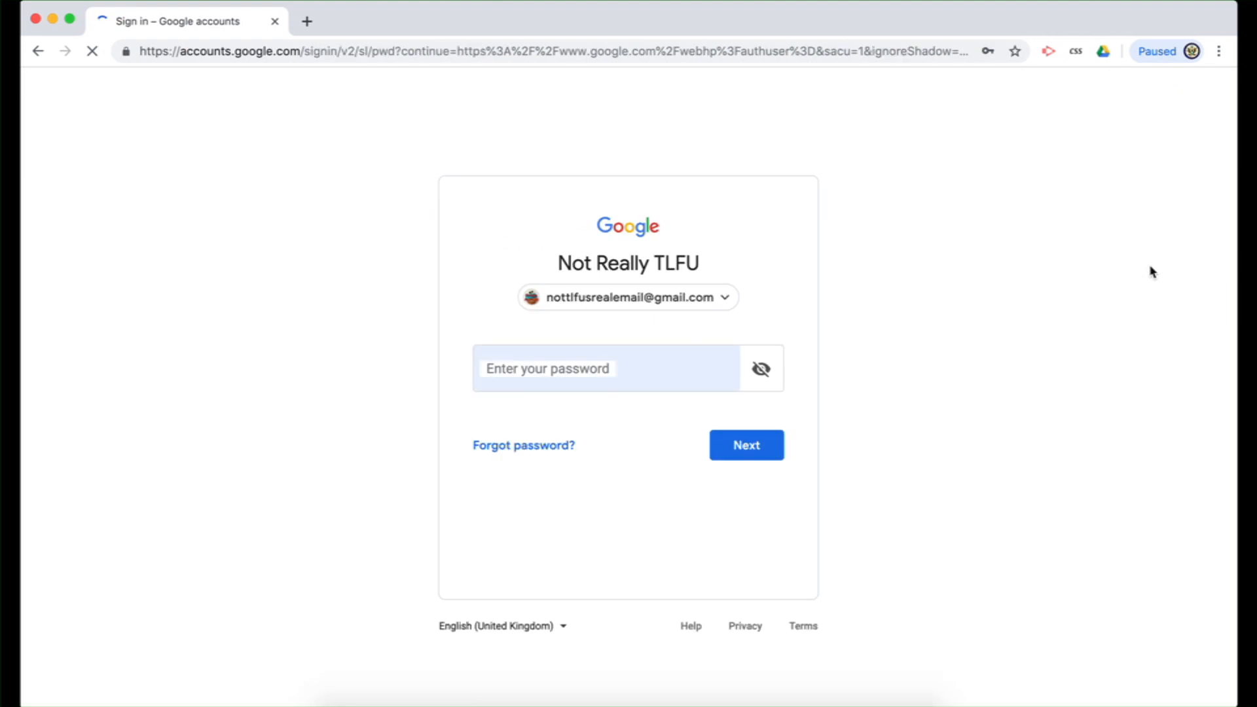
click(745, 445)
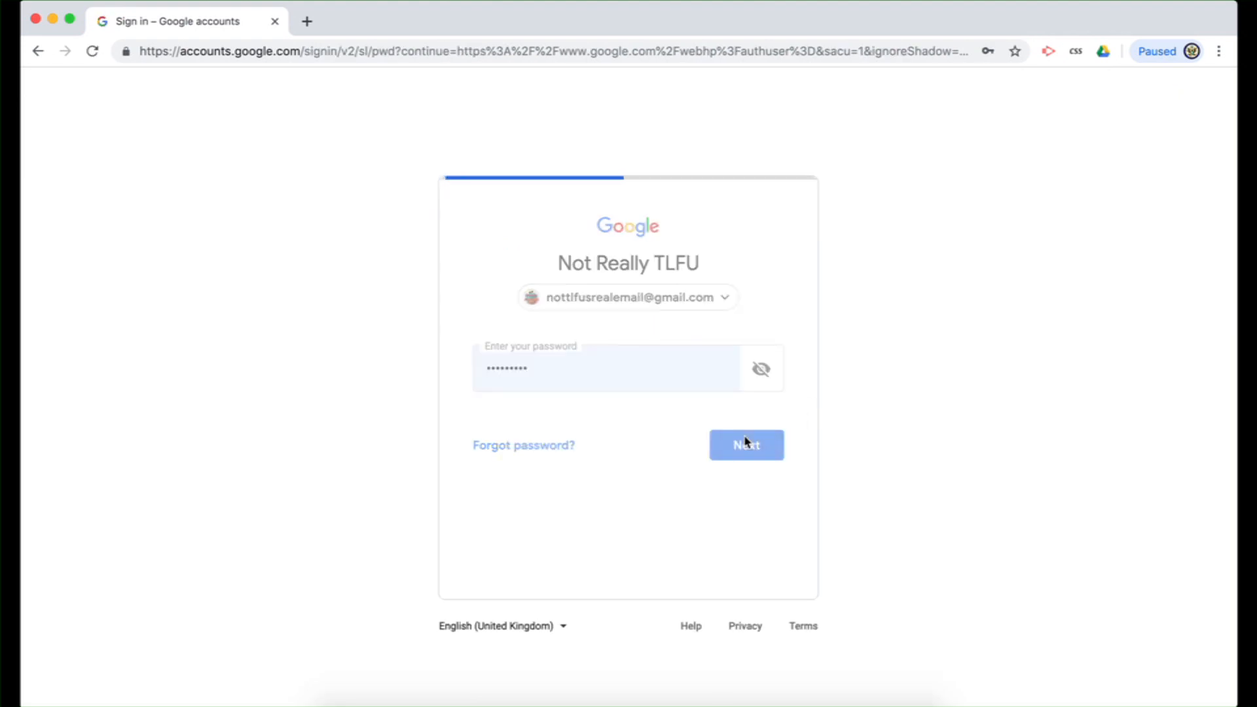
click(745, 445)
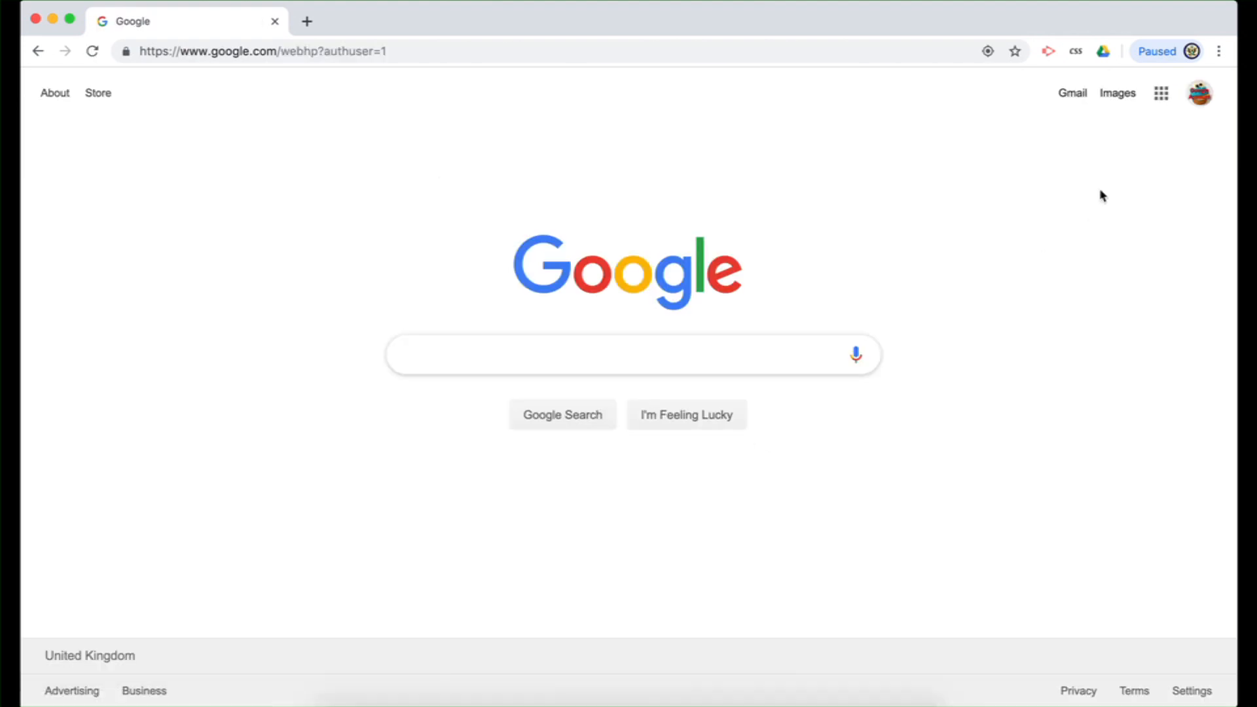
- Show the account menu with the first account active and the second marked default
click(1199, 92)
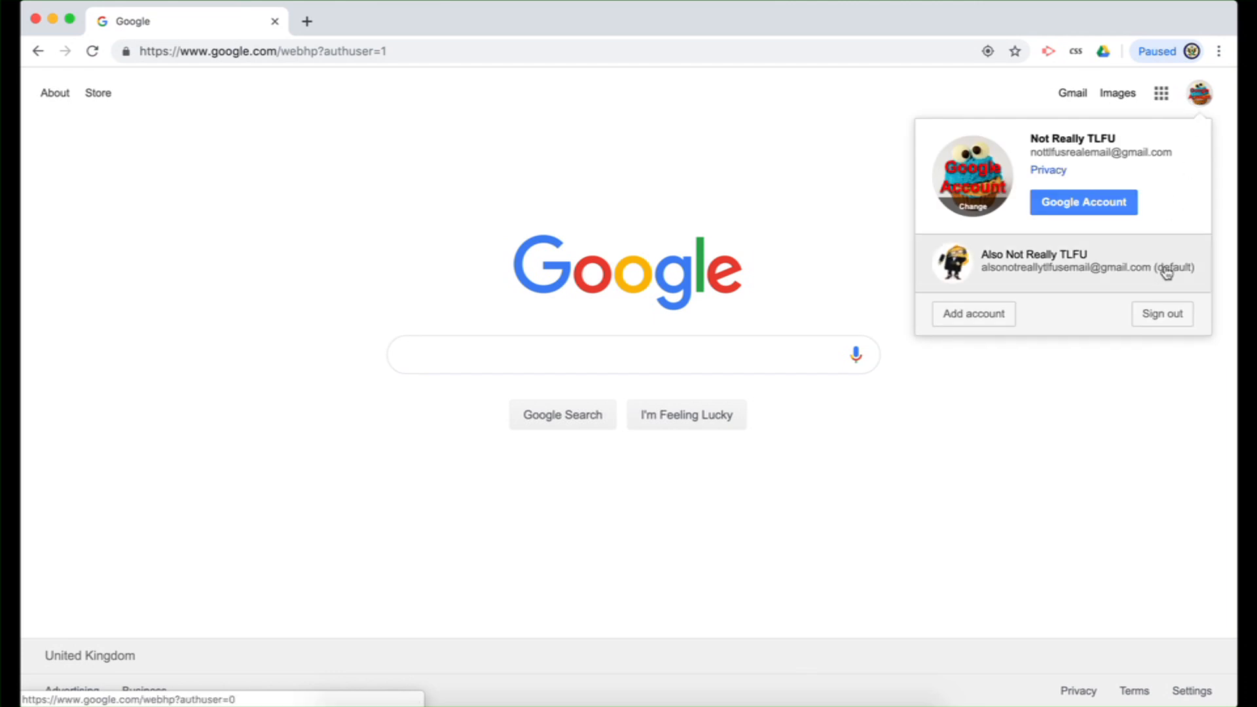
mouse_move(1104, 250)
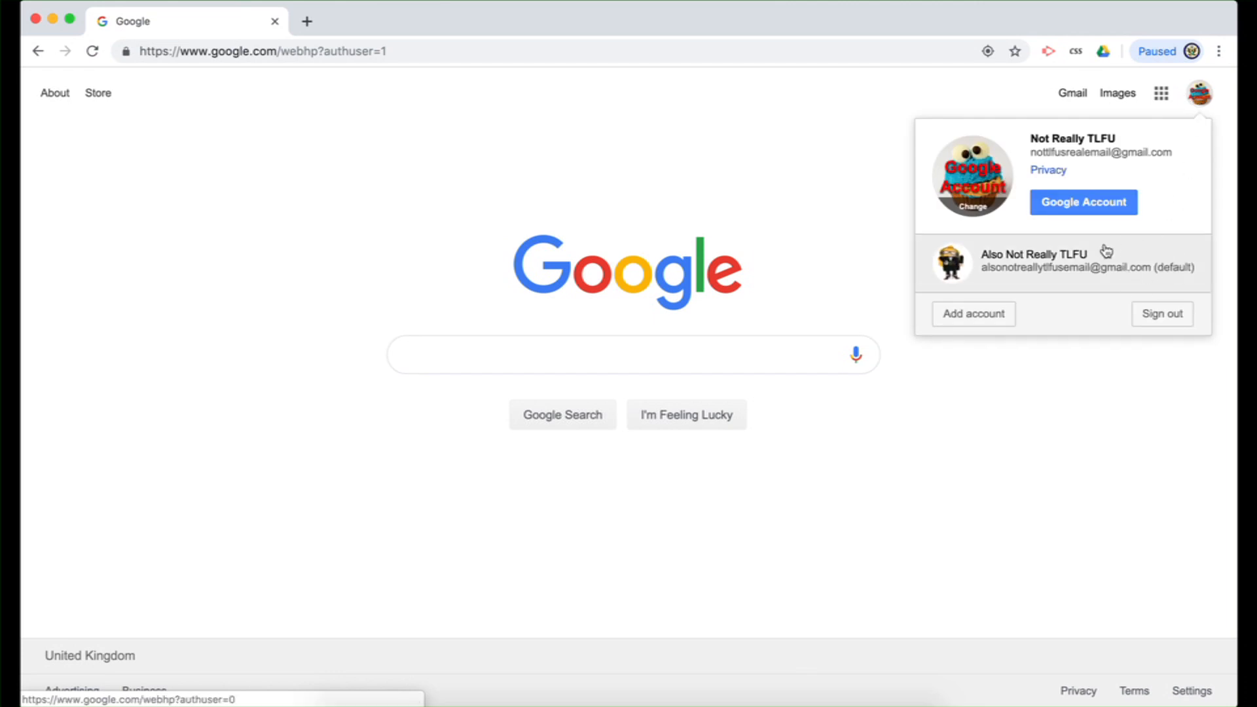
mouse_move(1122, 268)
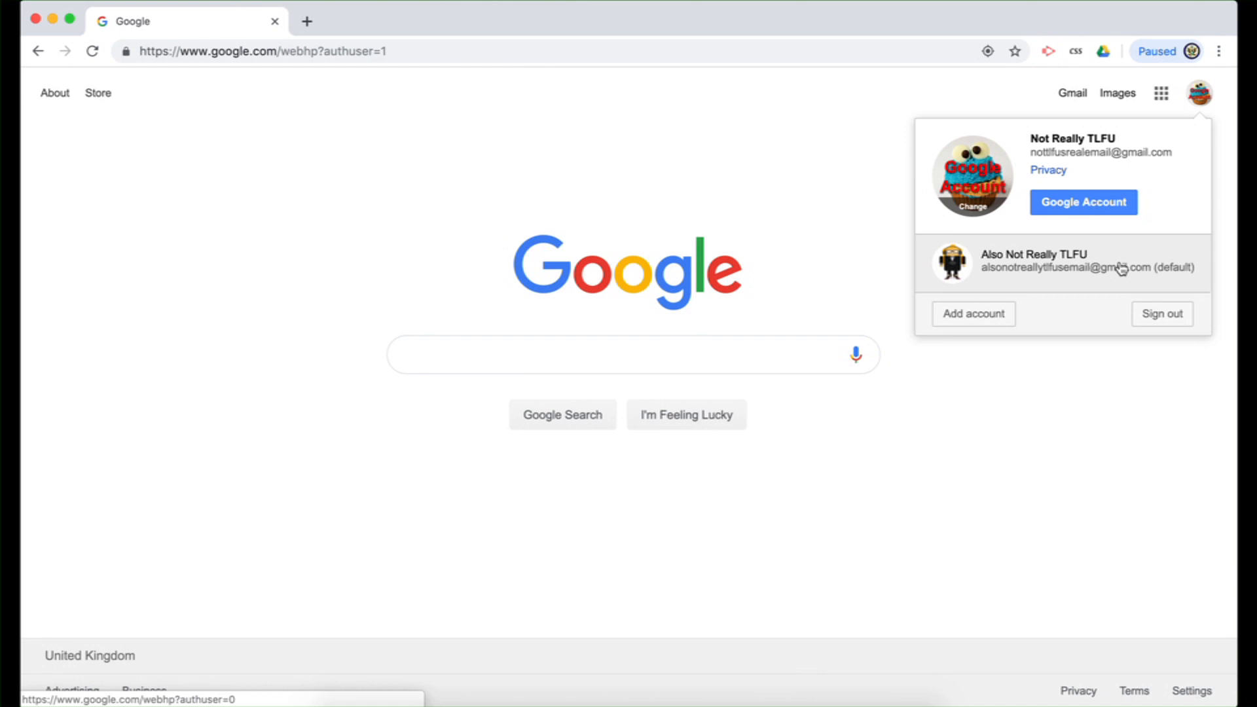